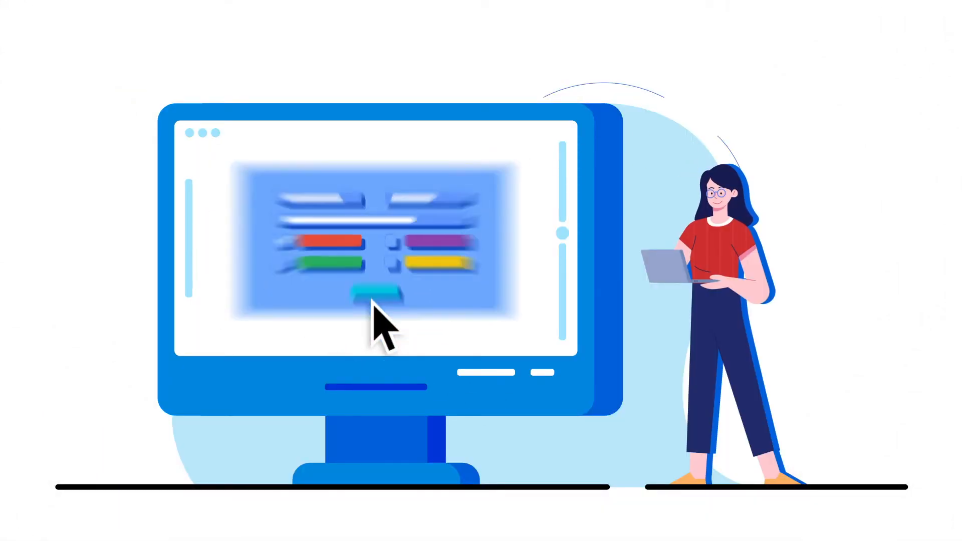
View the intro animation and the WP Fluent Forms Pro add-on pricing page
left_click(377, 293)
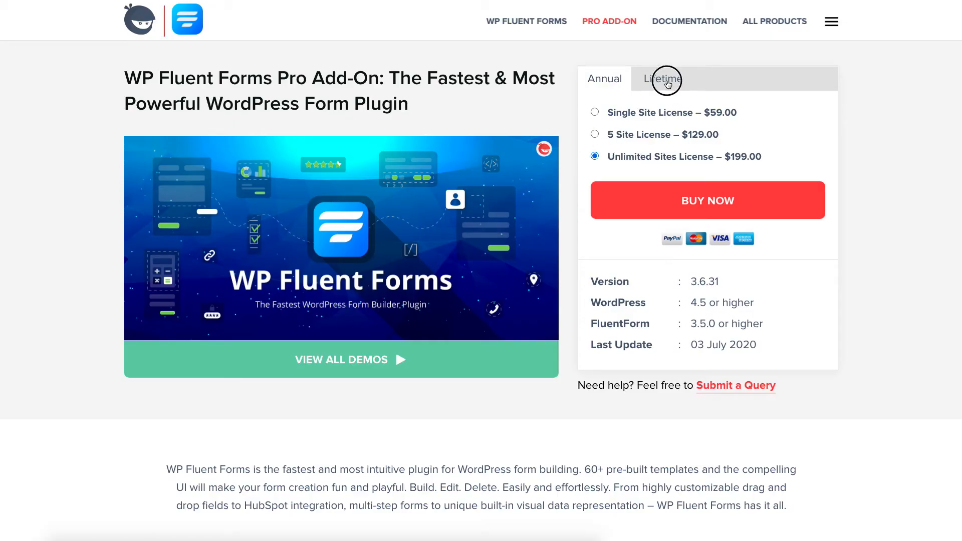
left_click(668, 79)
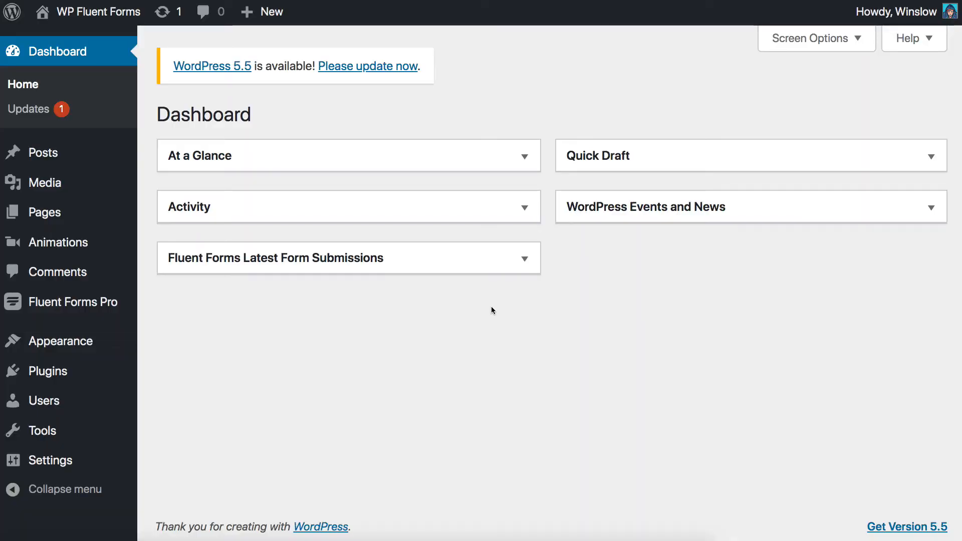
mouse_move(72, 302)
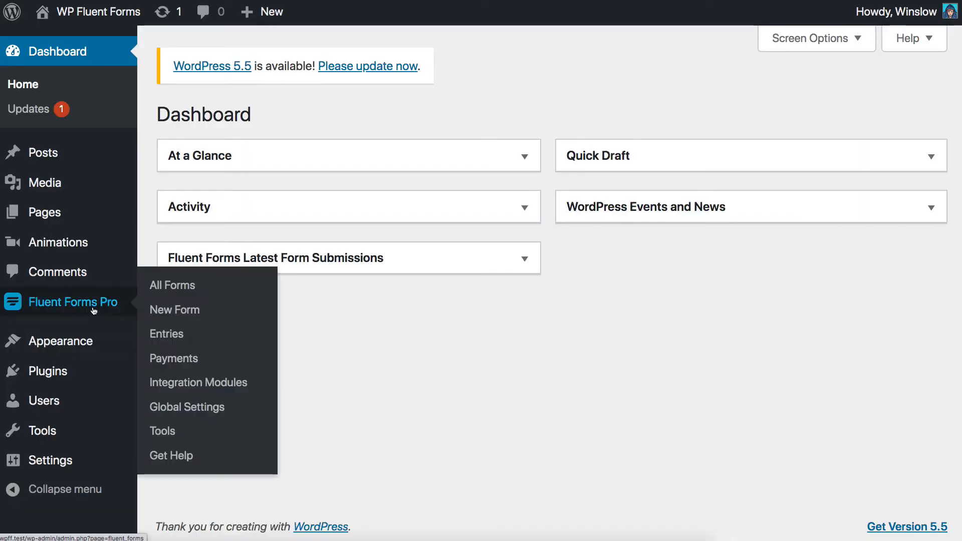
mouse_move(161, 338)
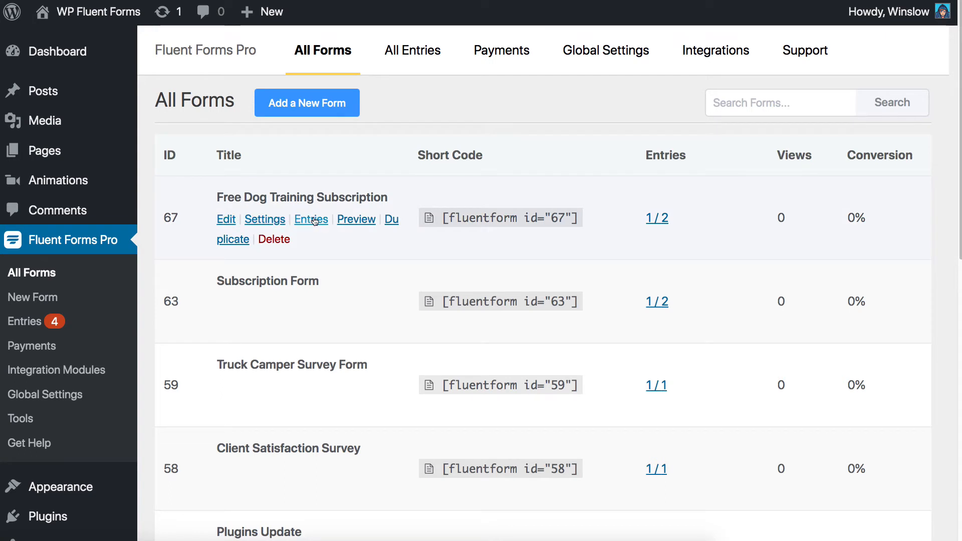
Go to the entries of the Free Dog Training Subscription form
left_click(311, 220)
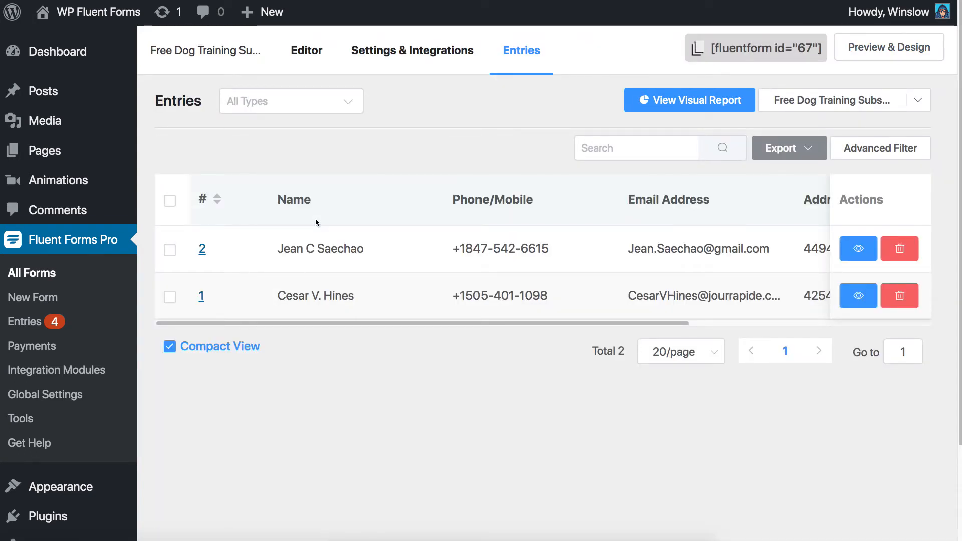
mouse_move(422, 266)
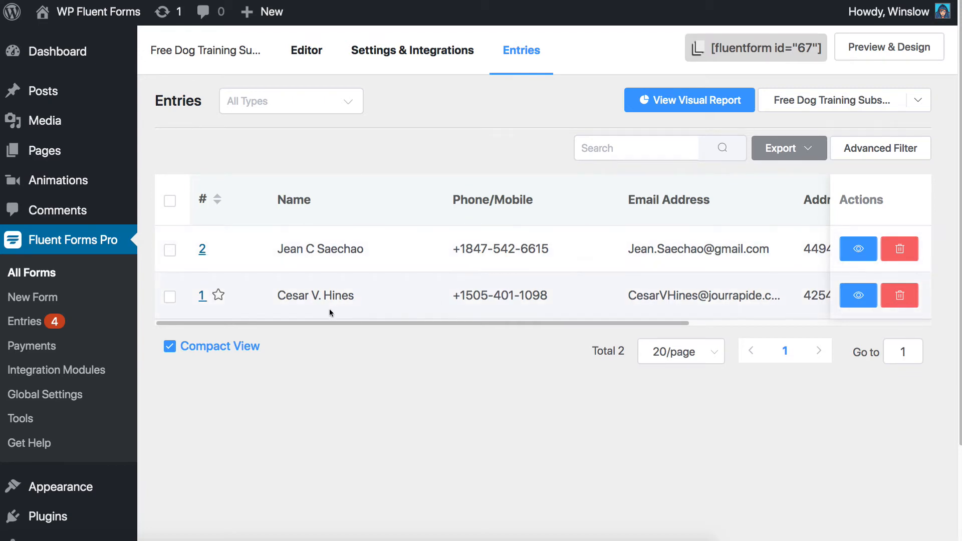
mouse_move(437, 297)
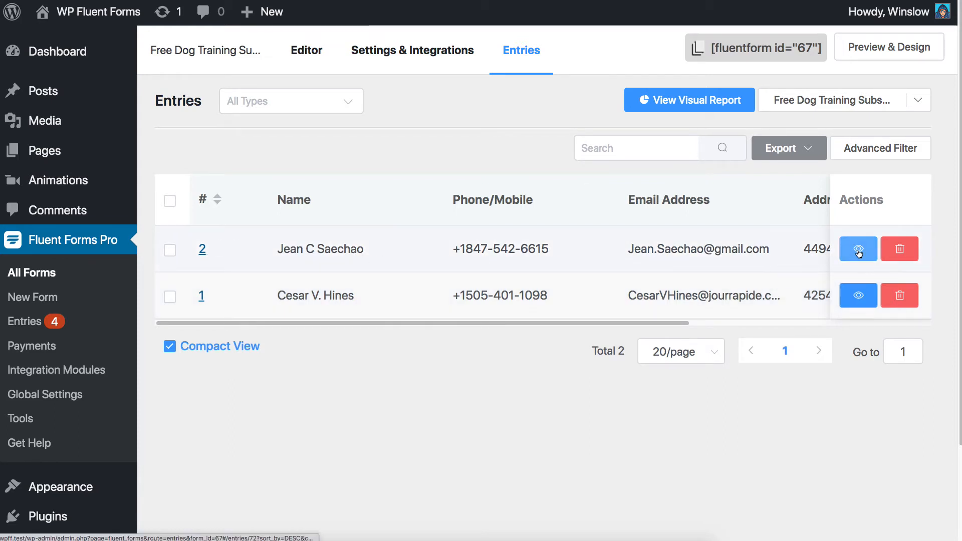
View the full details of entry #2 in the entries table
left_click(858, 248)
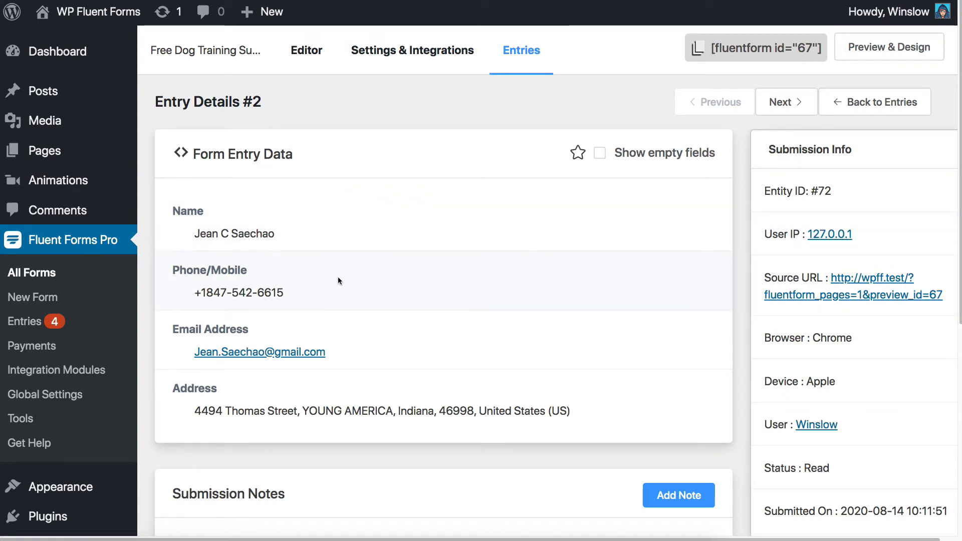
Bring up the Edit Entry Data dialog for entry #2 from Submission Info
scroll("down", 3)
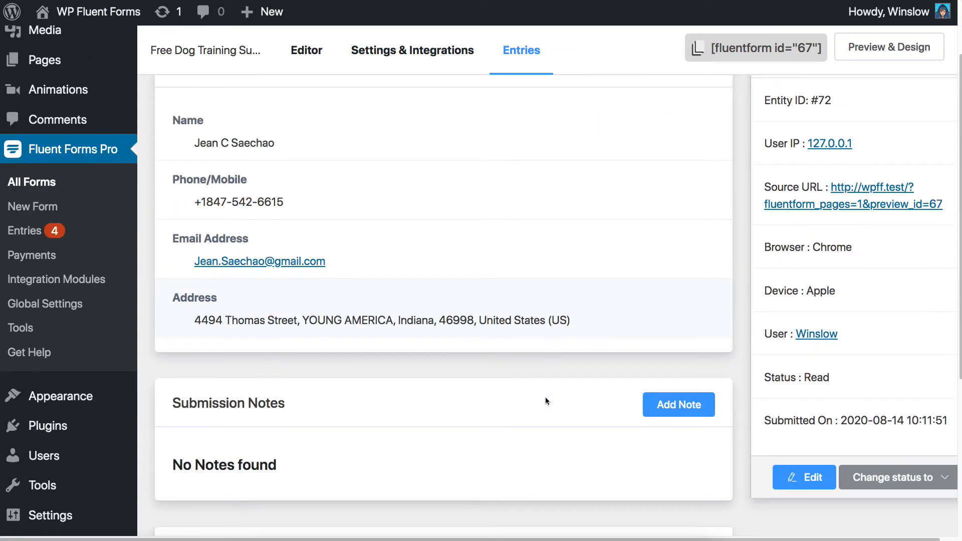
scroll("down", 3)
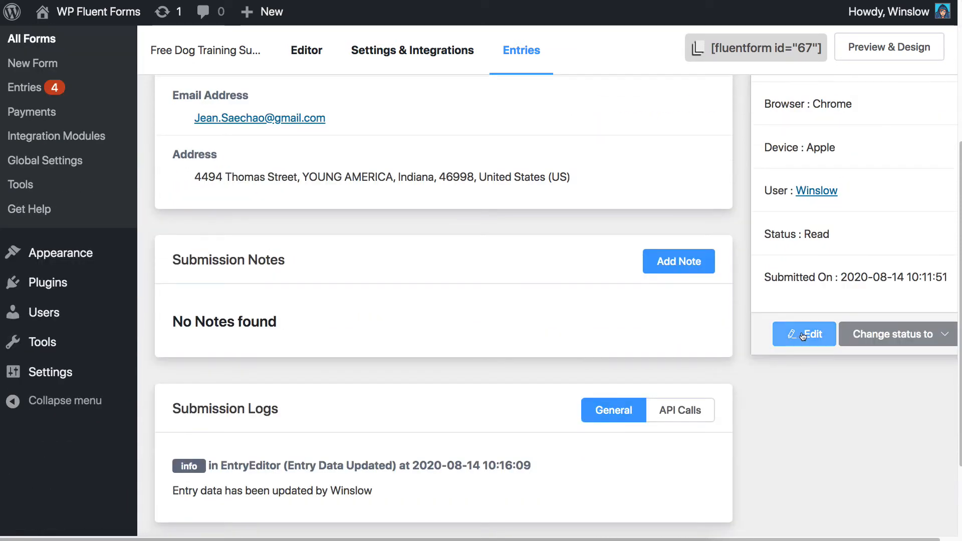
left_click(803, 334)
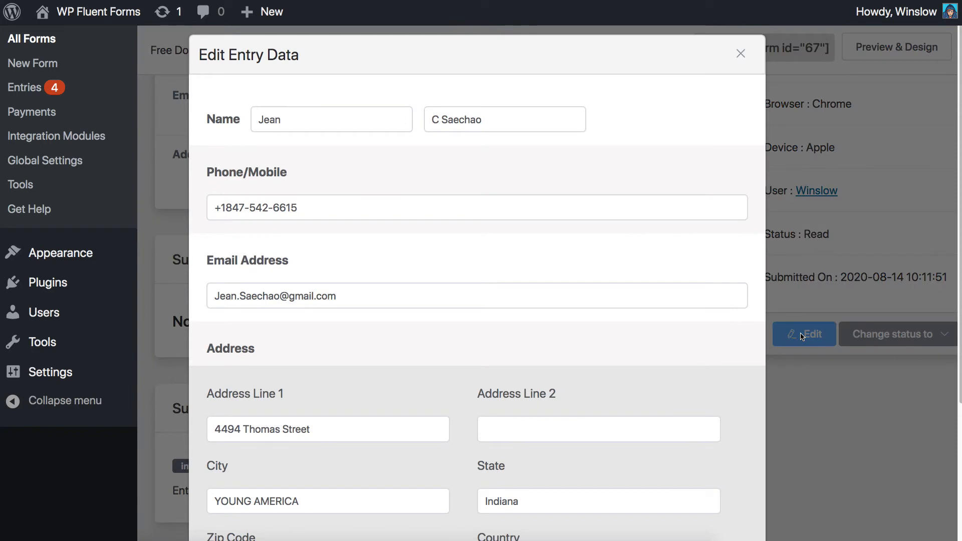
left_click(504, 119)
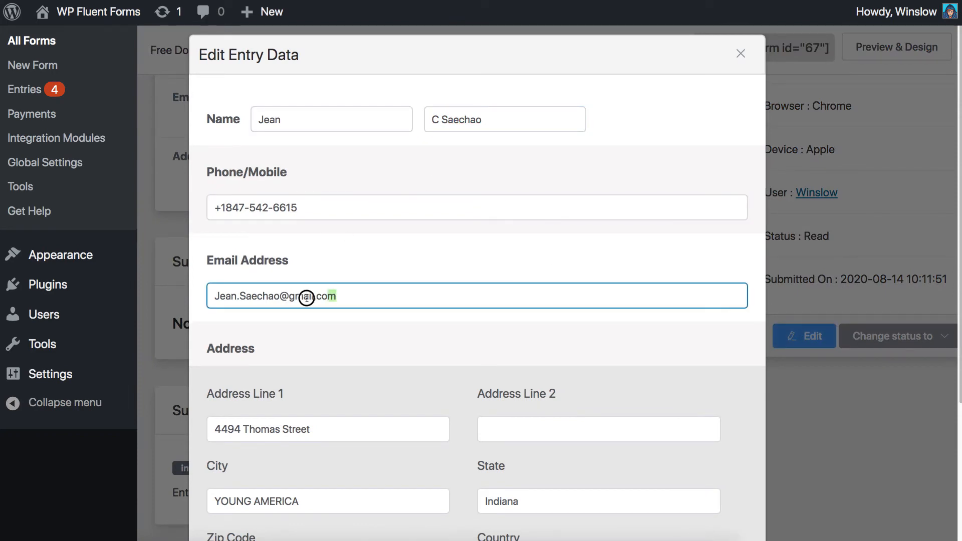
type("jeanse")
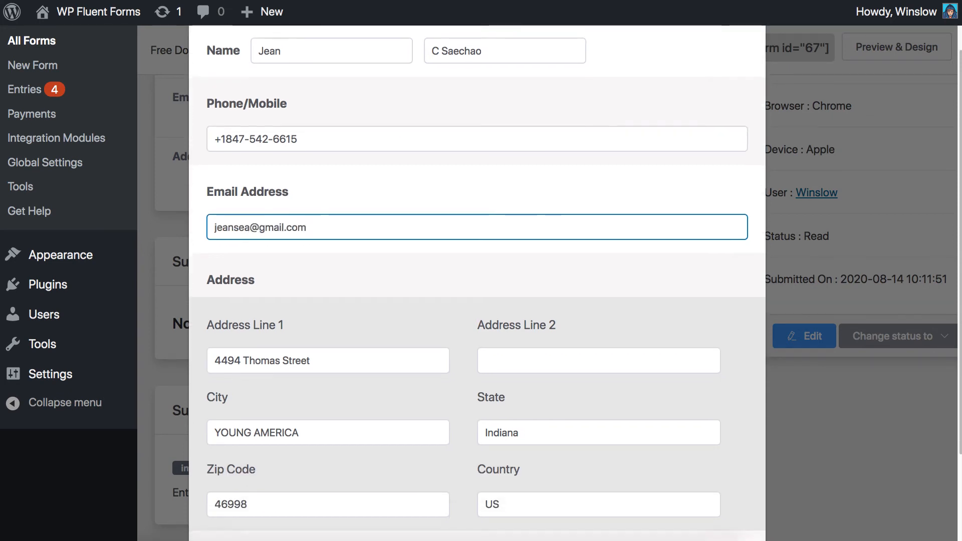
scroll("down", 3)
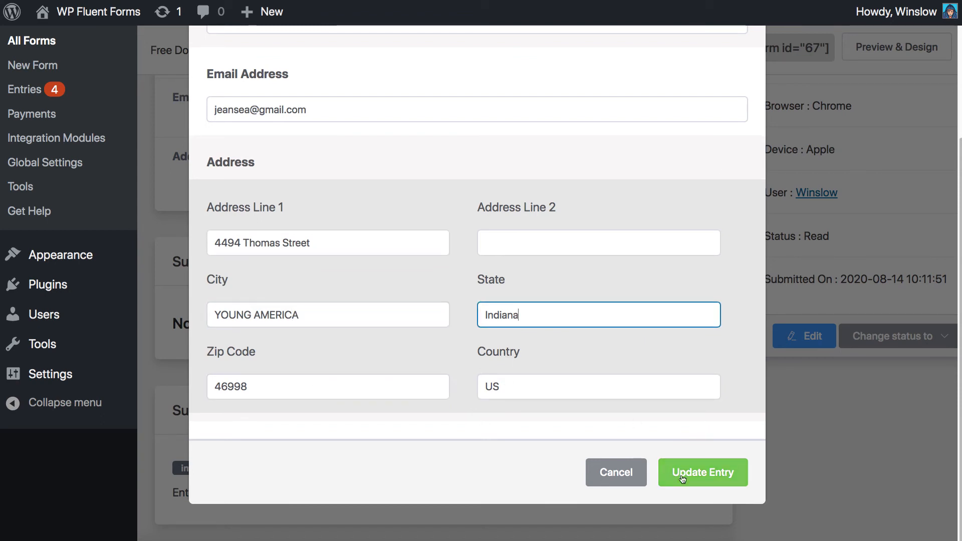
left_click(702, 473)
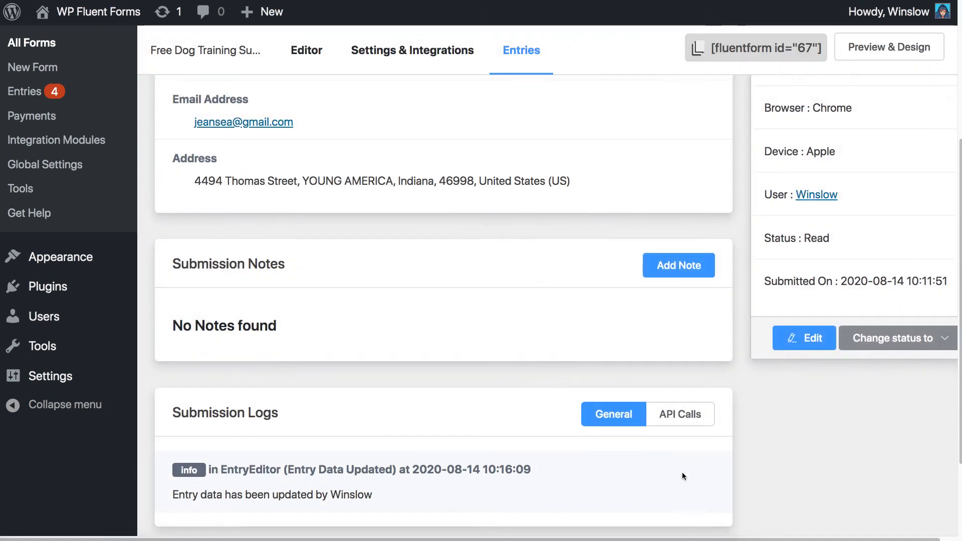